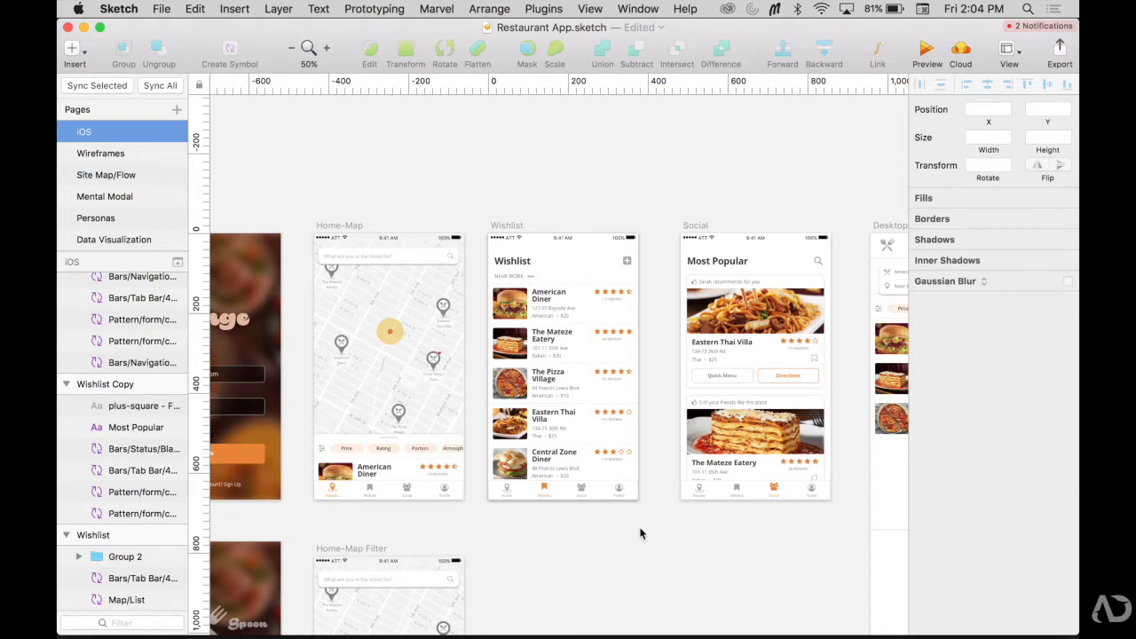
pyautogui.moveTo(666, 229)
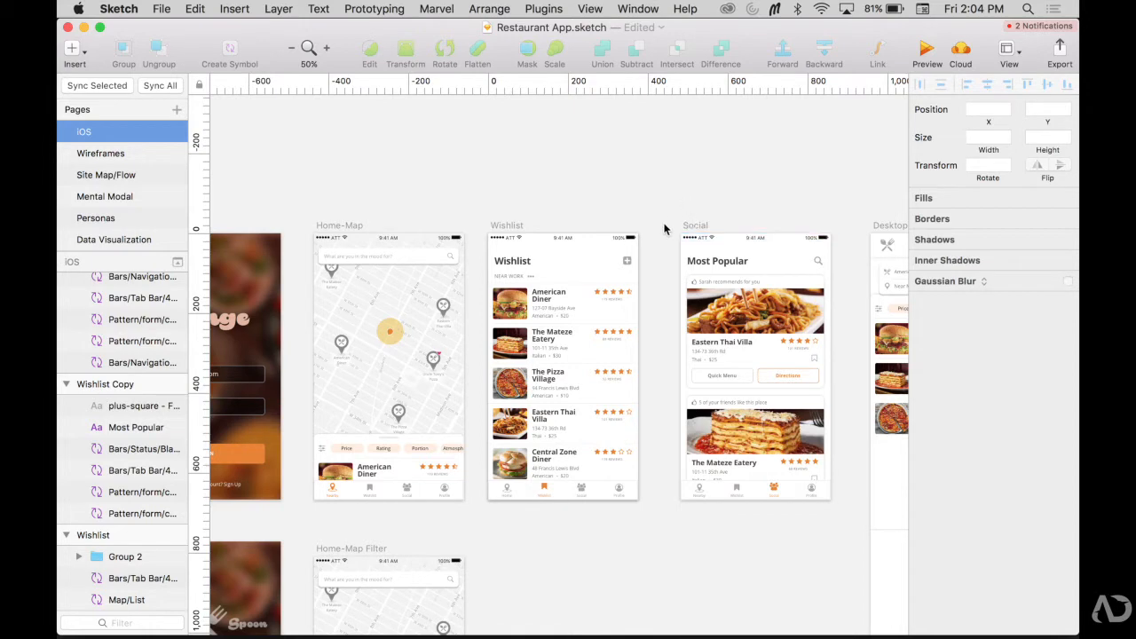
pyautogui.moveTo(657, 238)
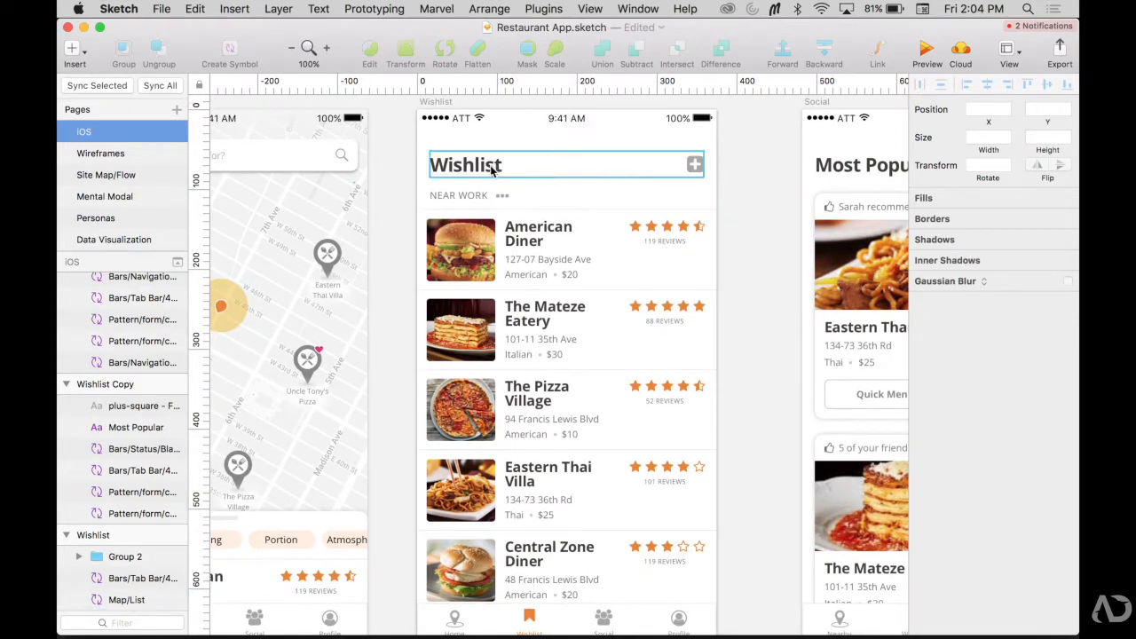
pyautogui.moveTo(702, 174)
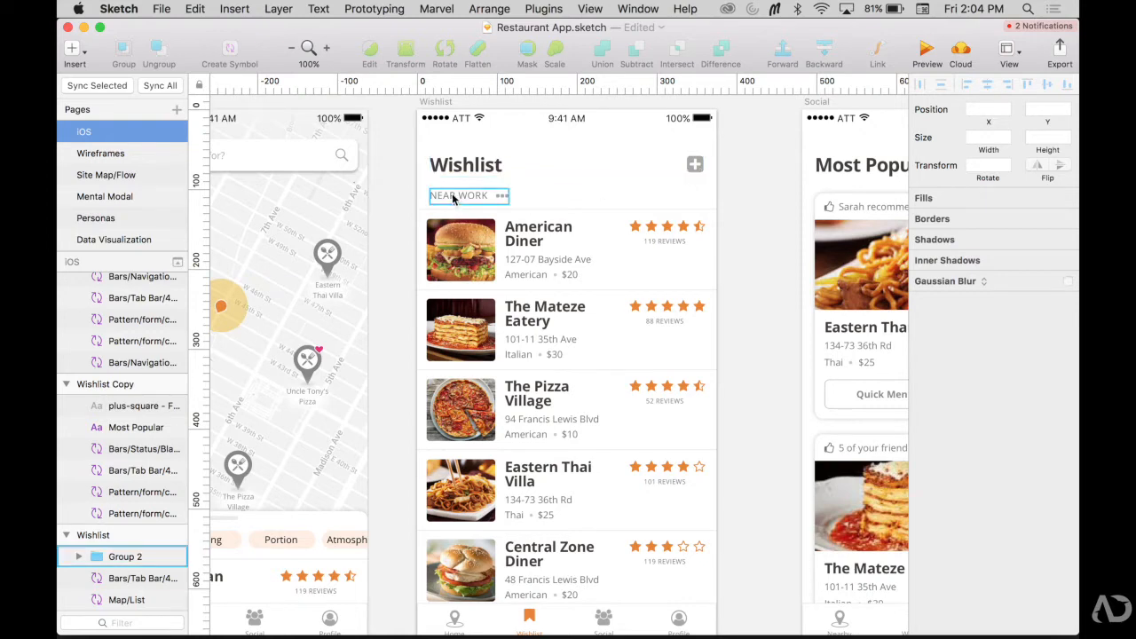
pyautogui.moveTo(504, 202)
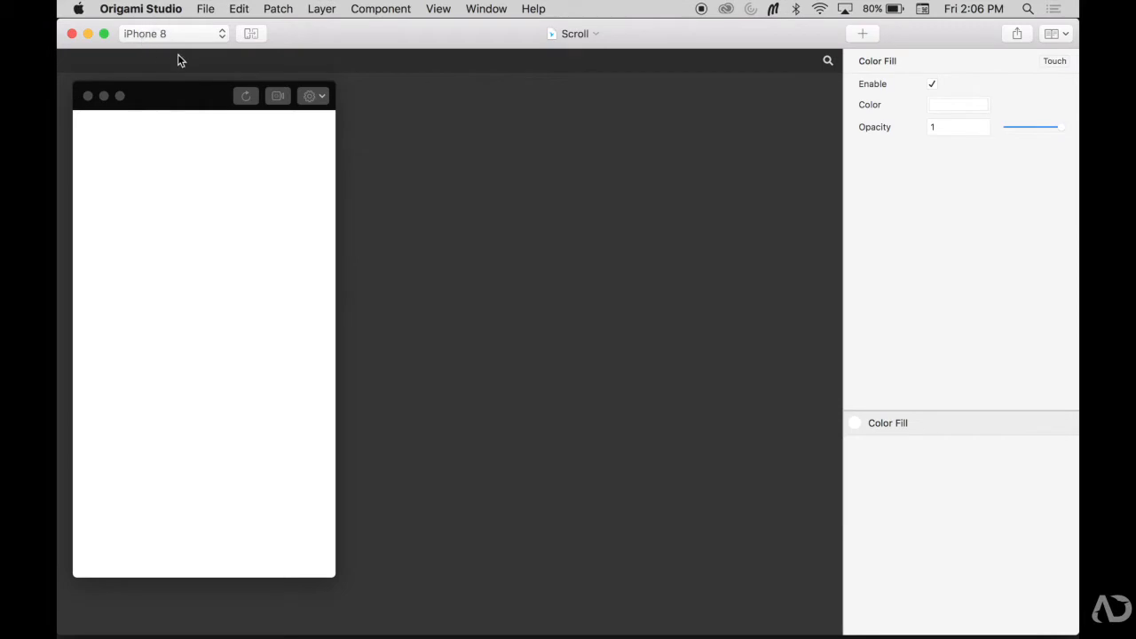
pyautogui.moveTo(479, 267)
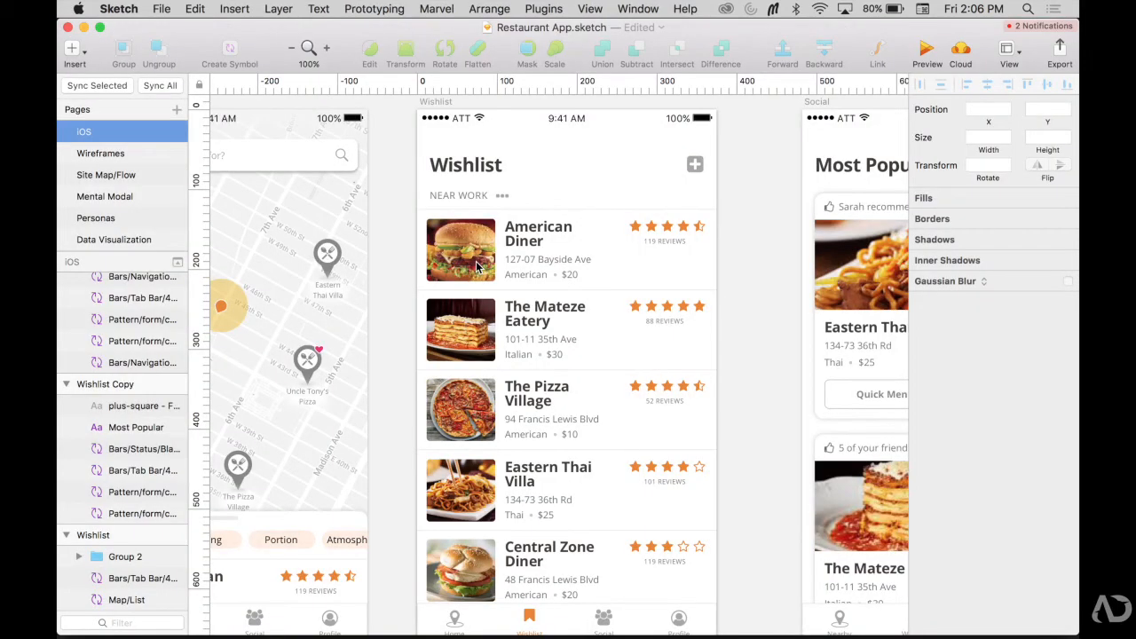
pyautogui.moveTo(756, 254)
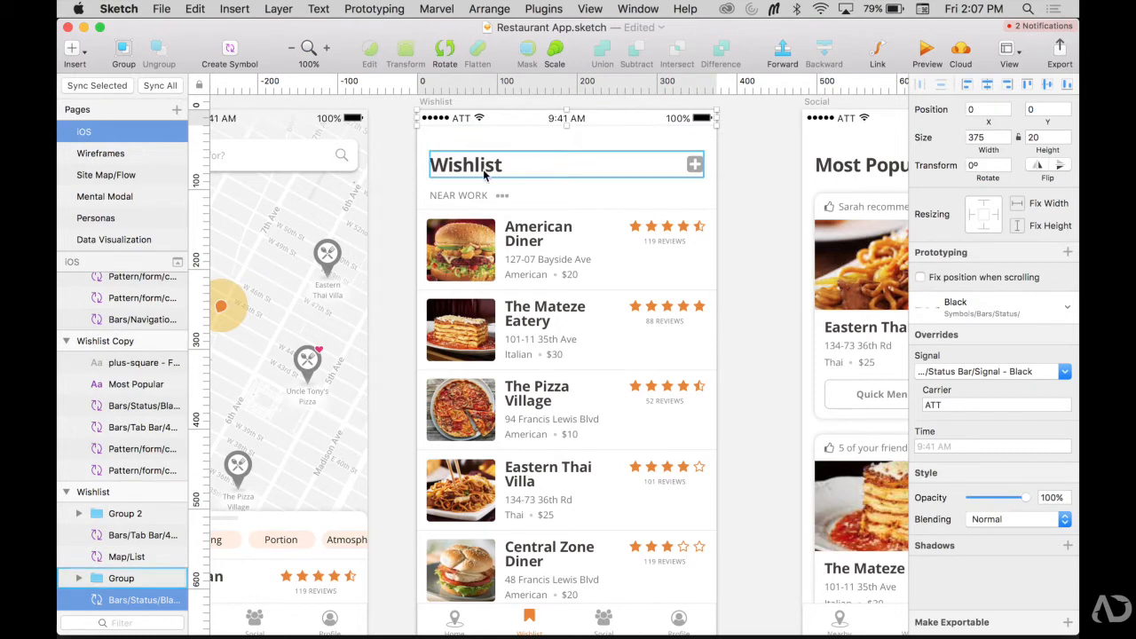
# - Bring the Wishlist header with its status bar from Sketch into the prototype as an image layer
pyautogui.click(469, 195)
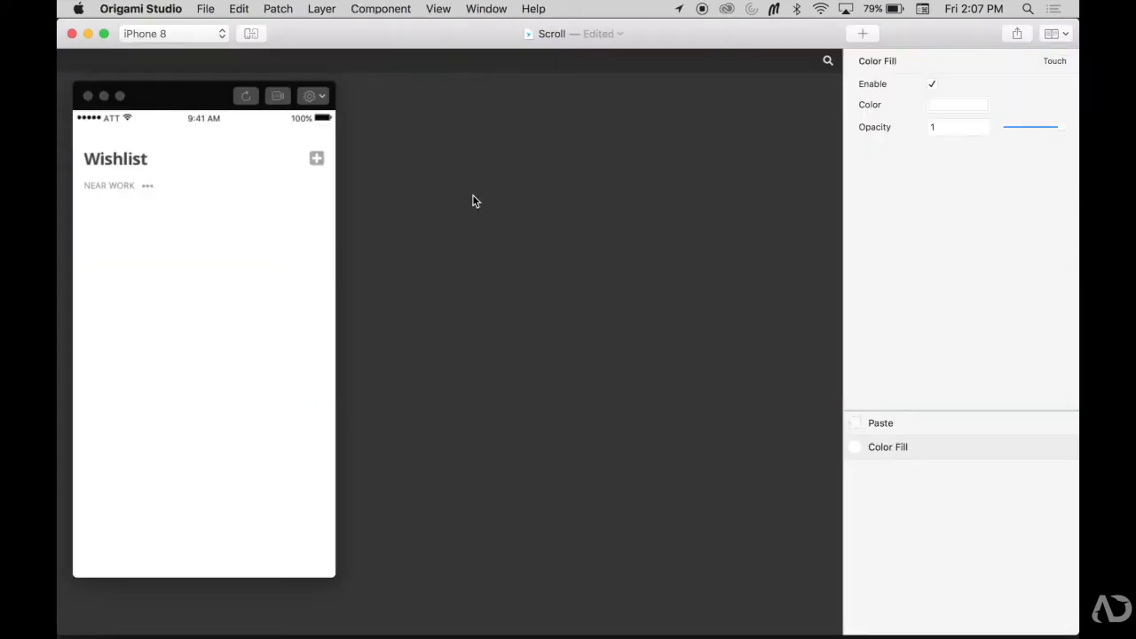
pyautogui.press('cmd+tab')
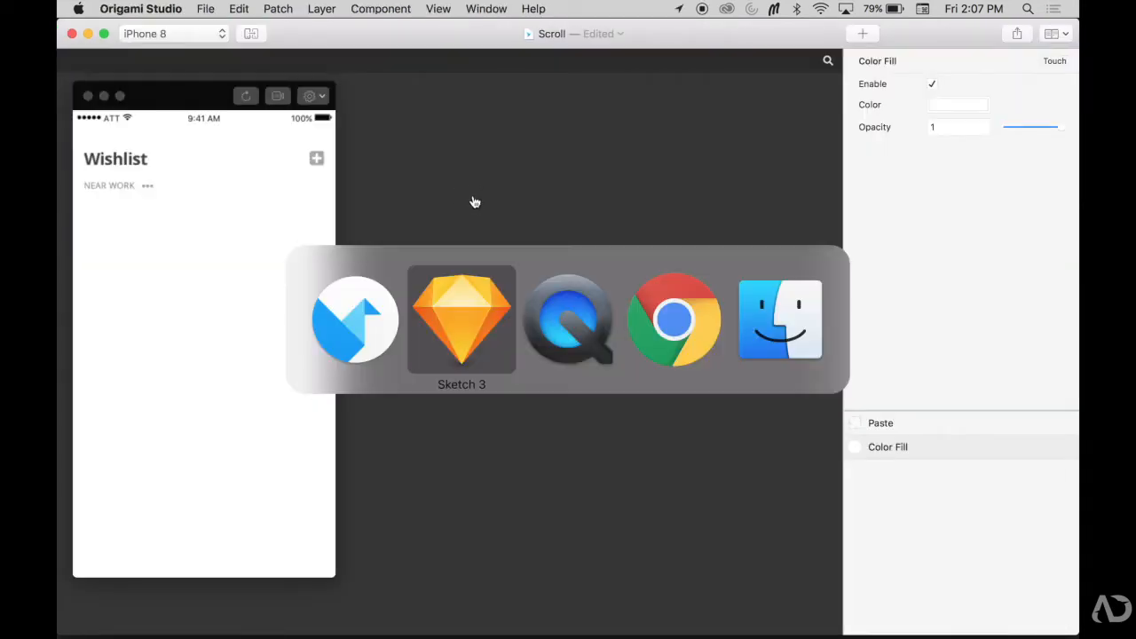
pyautogui.click(462, 320)
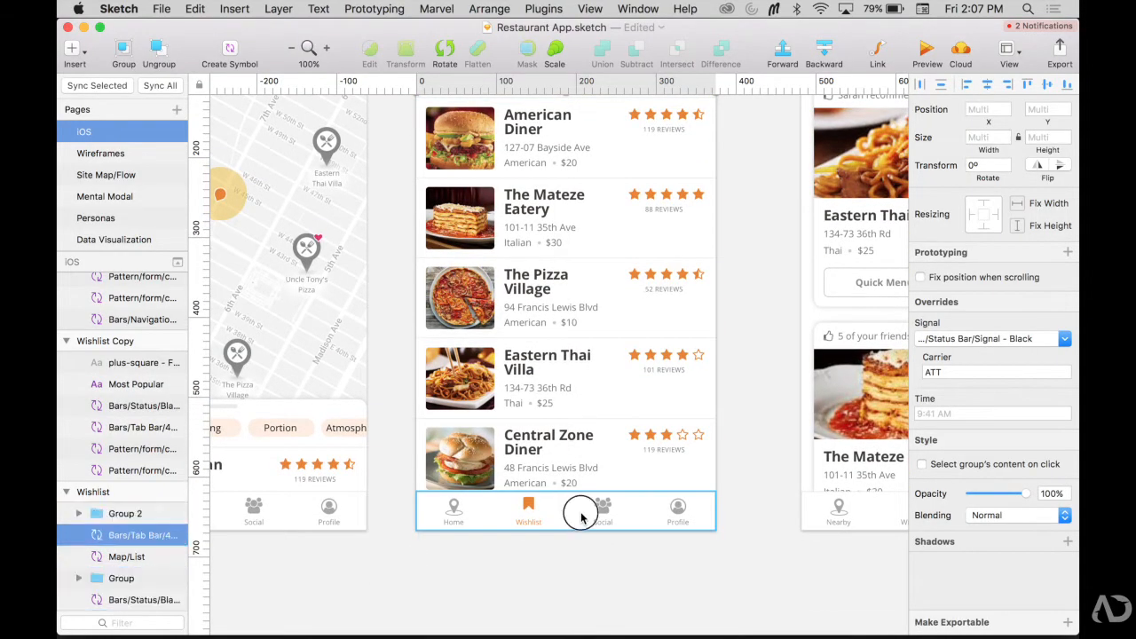
# - Paste the bottom navigation bar into the prototype and pin it to the screen bottom
pyautogui.click(582, 511)
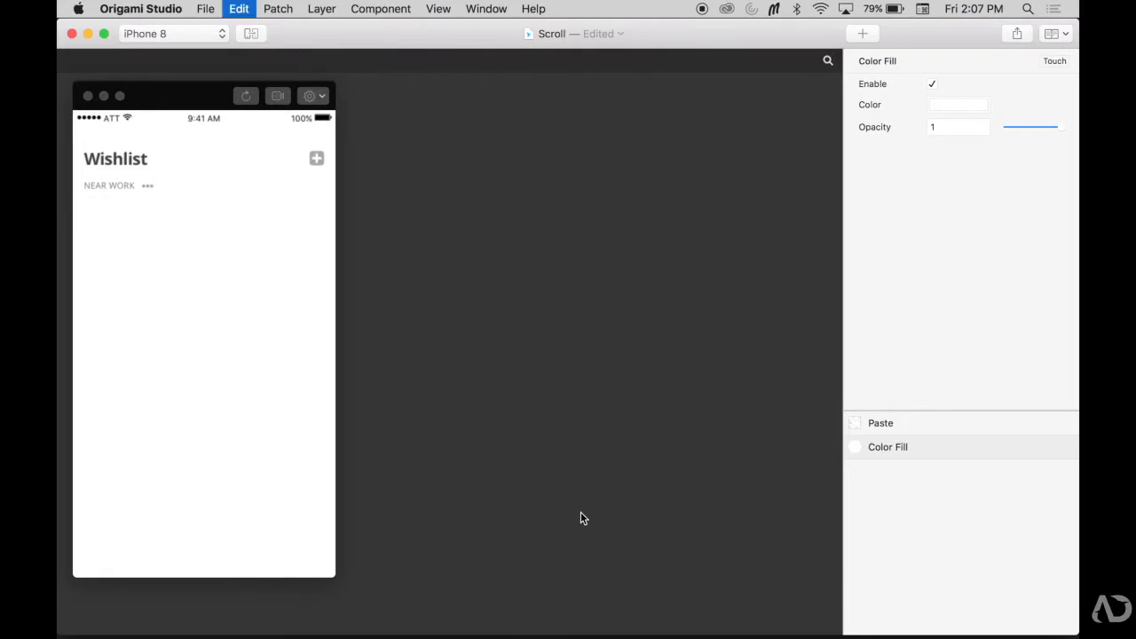
pyautogui.press('cmd+v')
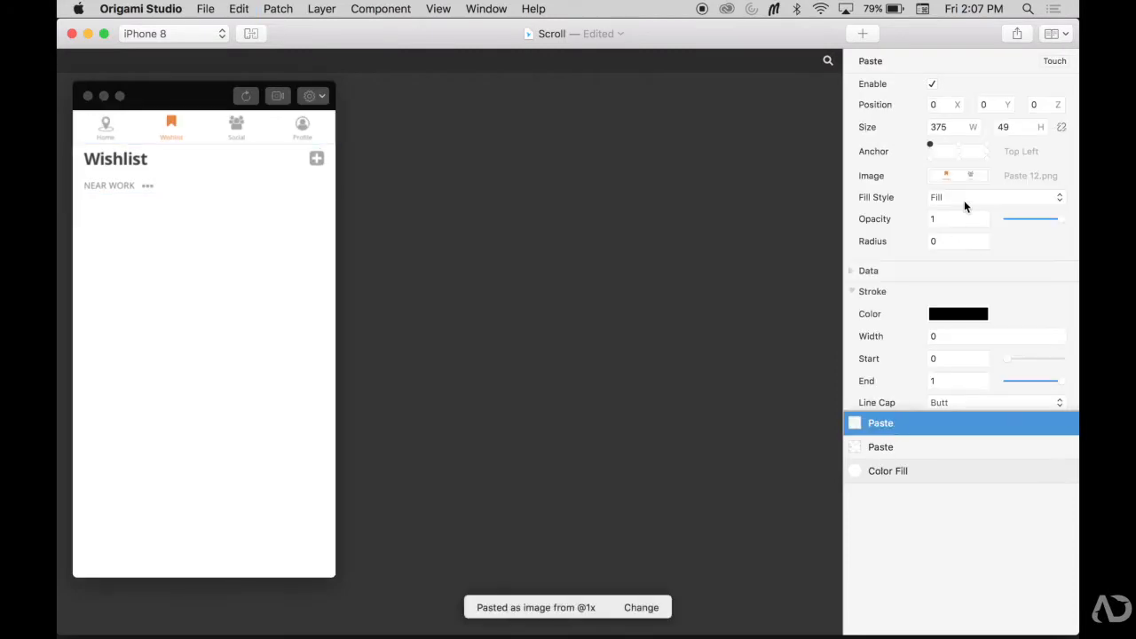
pyautogui.click(959, 145)
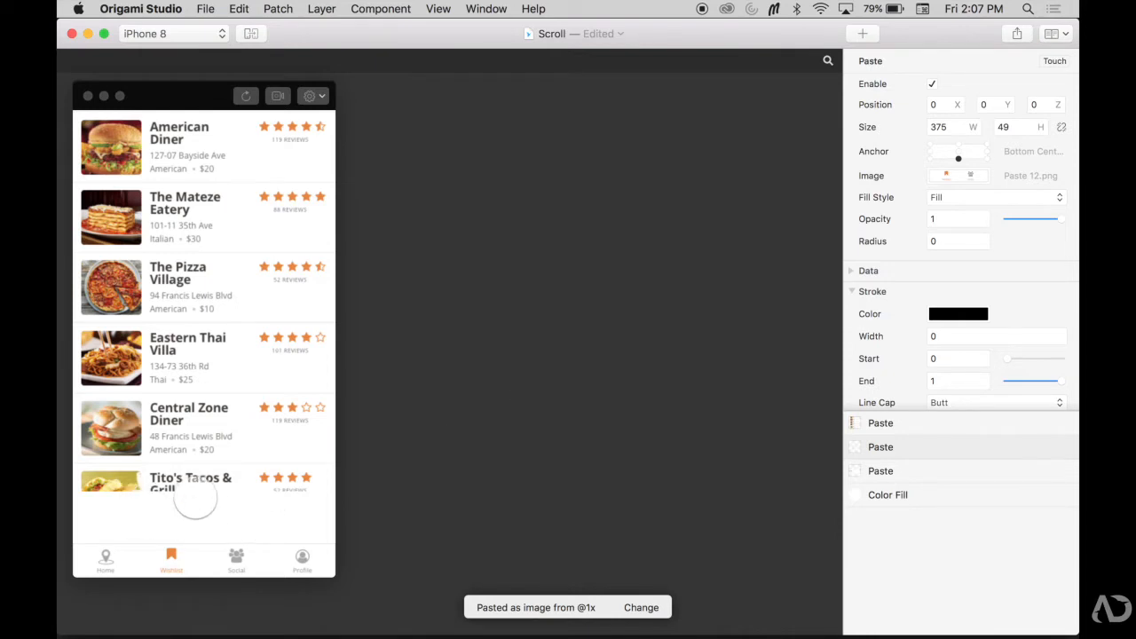
# - Copy the extended 375×1001 restaurant list from Sketch and paste it into the prototype as the List layer
pyautogui.press('cmd+tab')
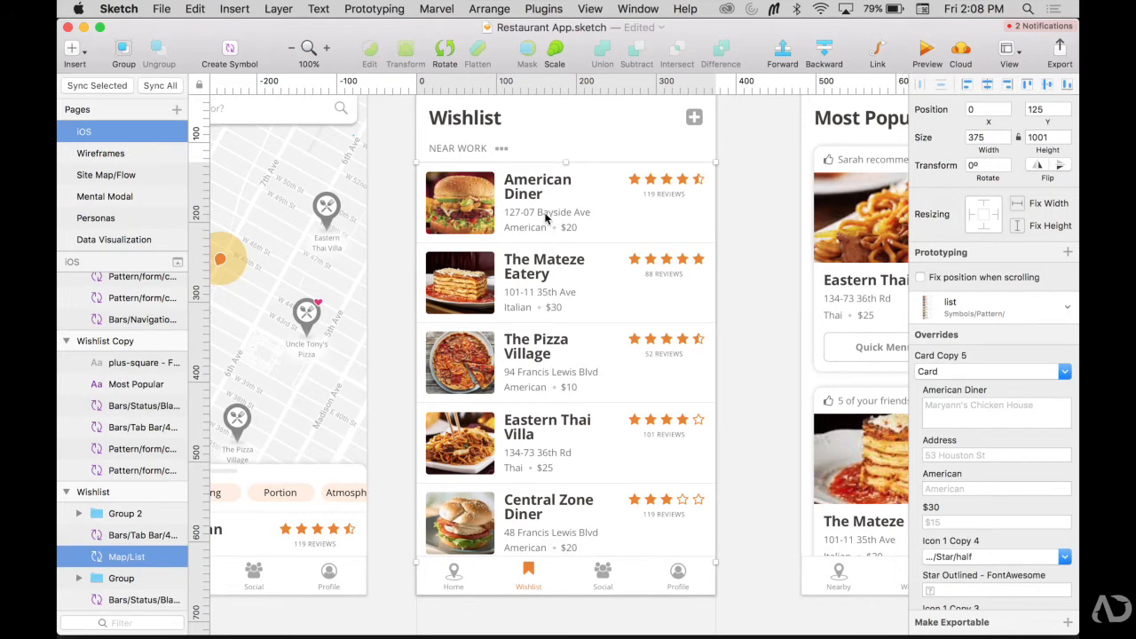
pyautogui.moveTo(579, 373)
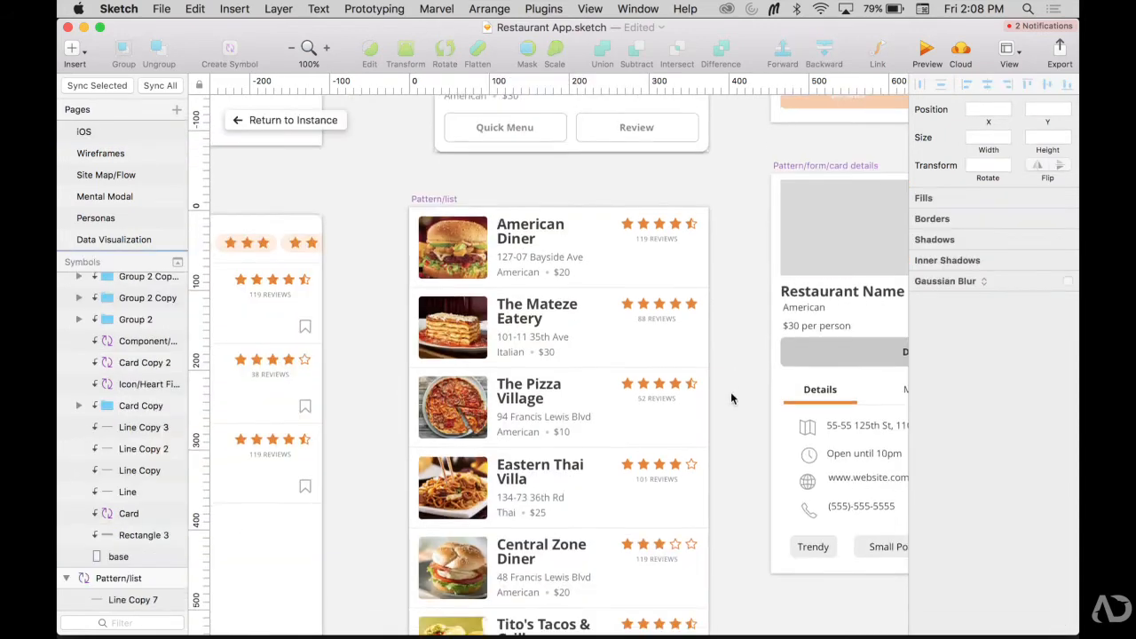
pyautogui.scroll(-3)
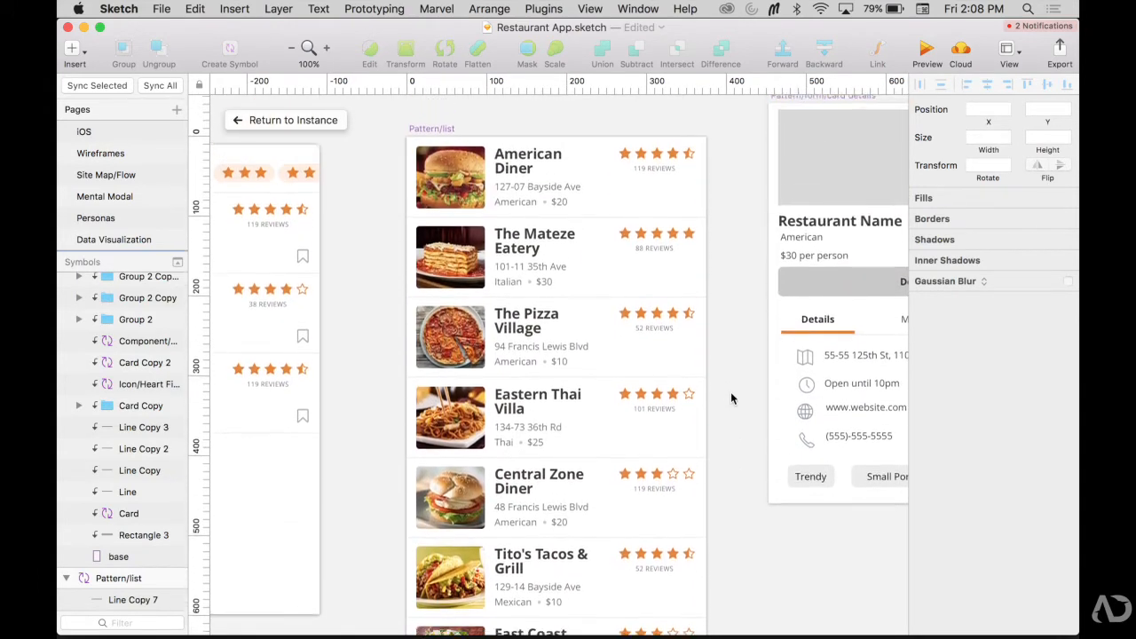
pyautogui.click(117, 579)
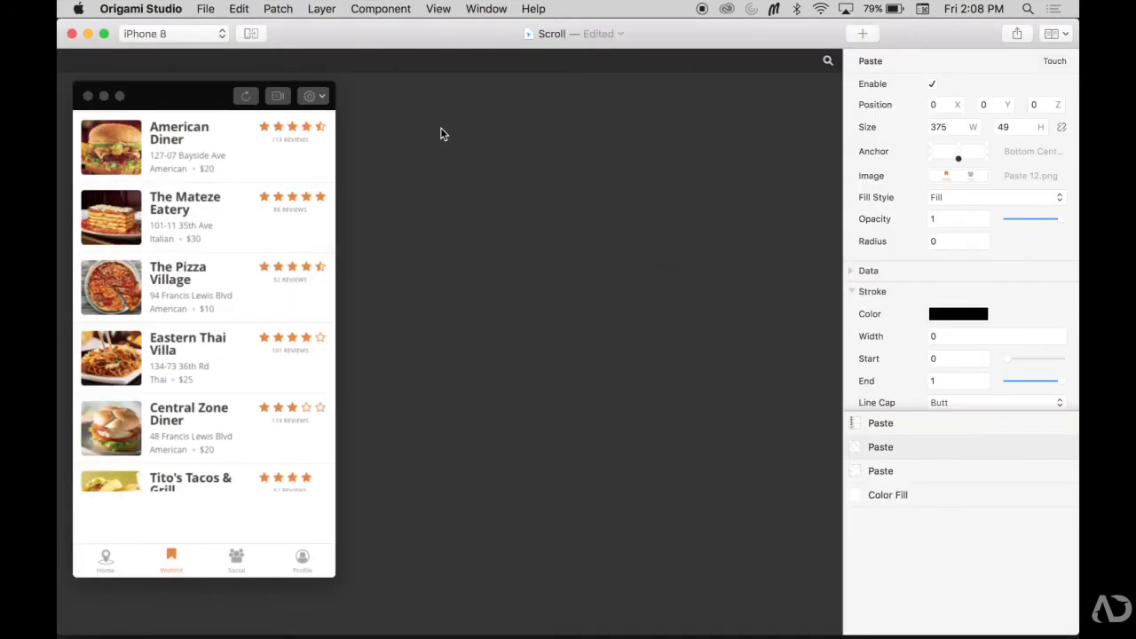
pyautogui.moveTo(447, 158)
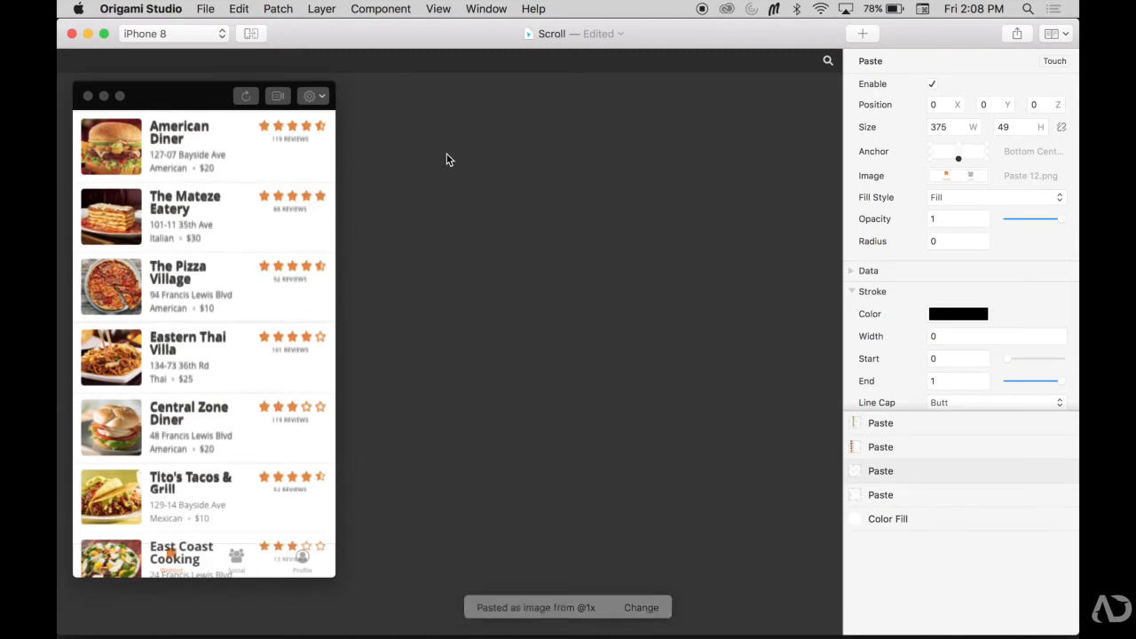
pyautogui.click(880, 447)
pyautogui.write('List')
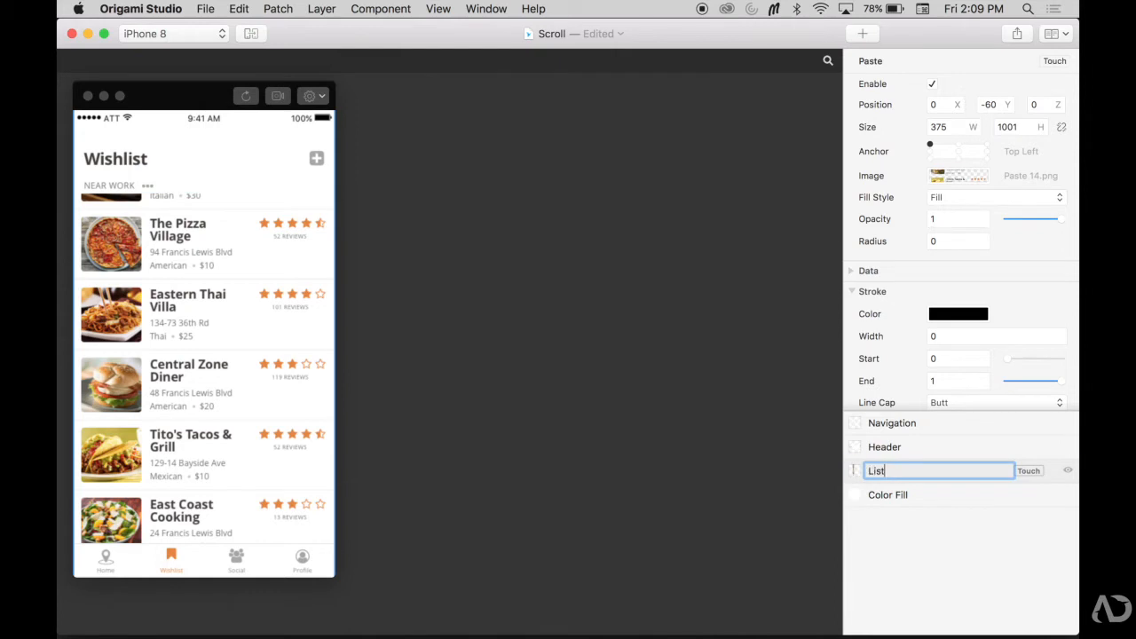
# - Name the layer List and set its Position Y to 120, just below the Wishlist header
pyautogui.click(884, 422)
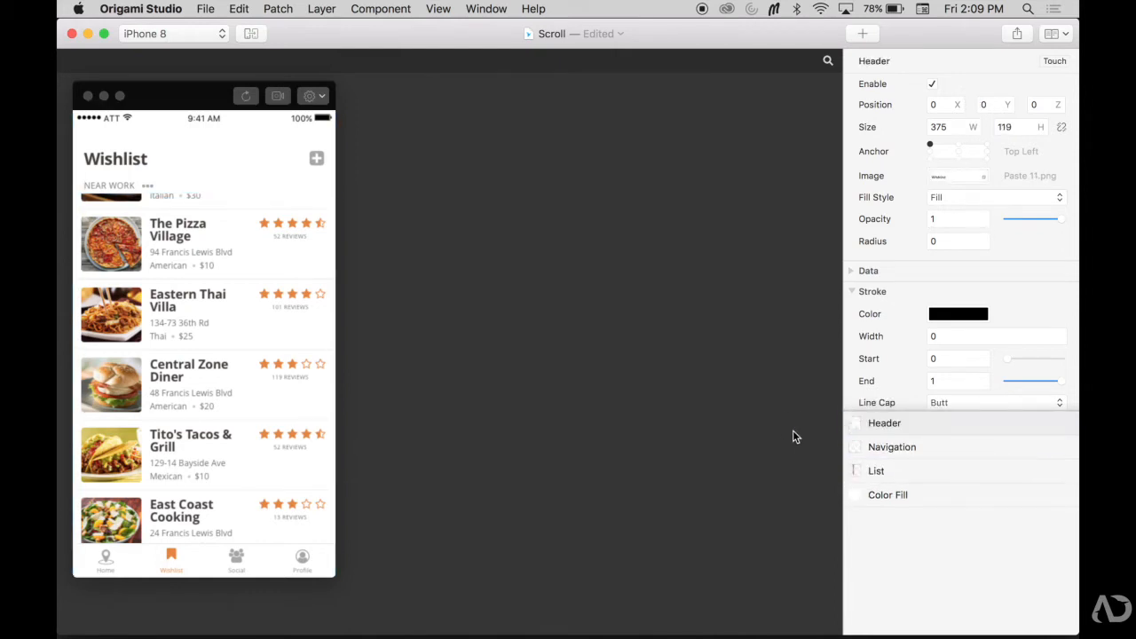
pyautogui.moveTo(826, 451)
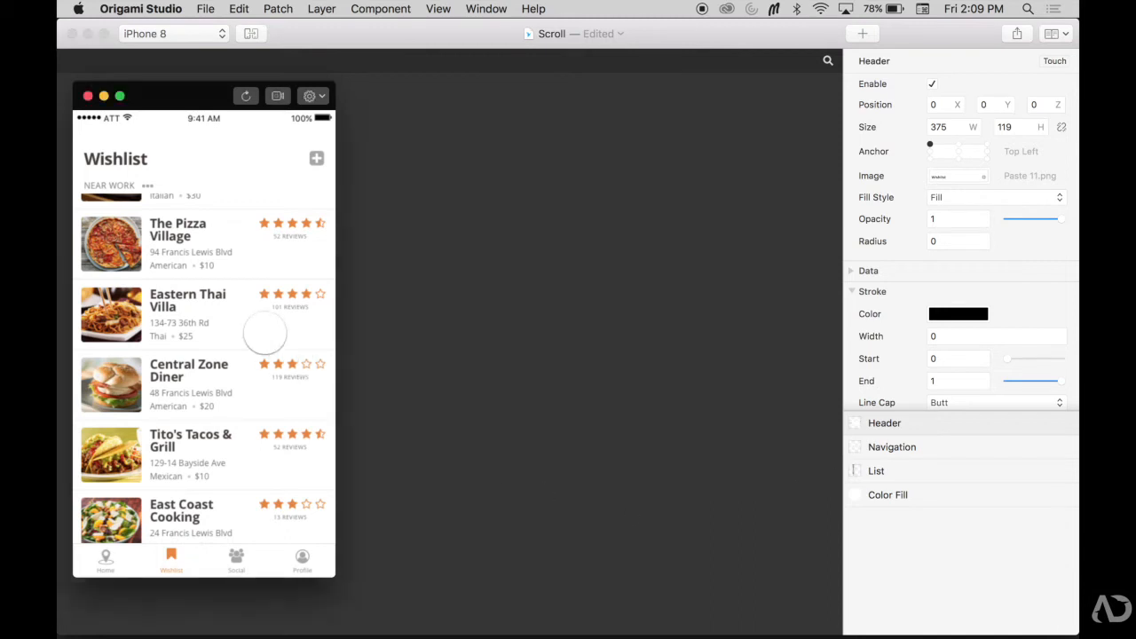
pyautogui.moveTo(252, 434)
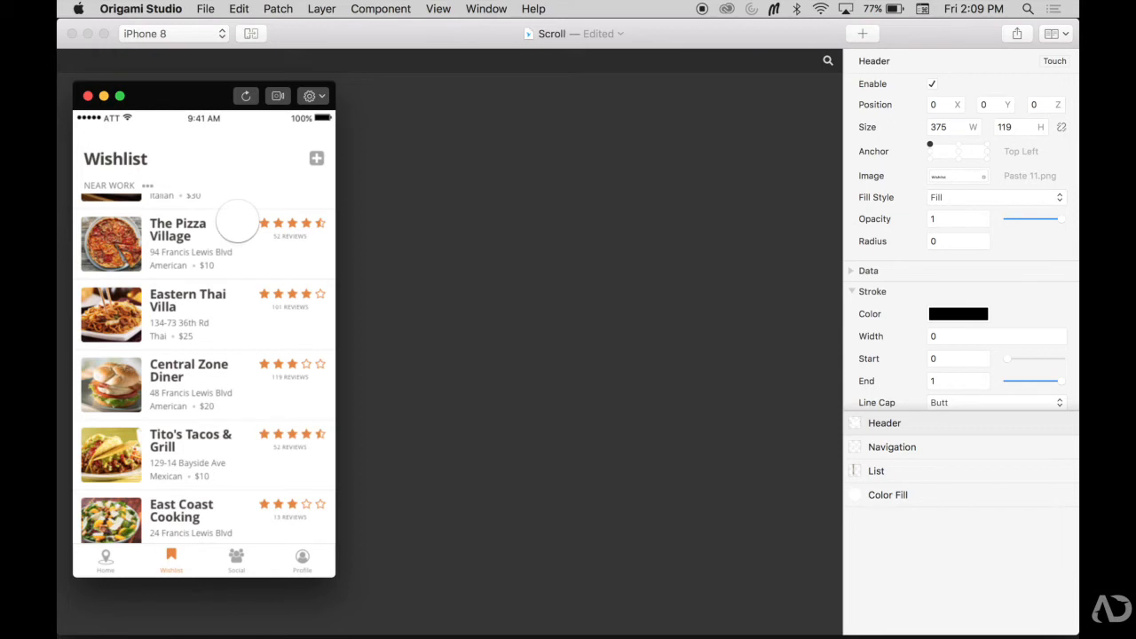
pyautogui.moveTo(236, 311)
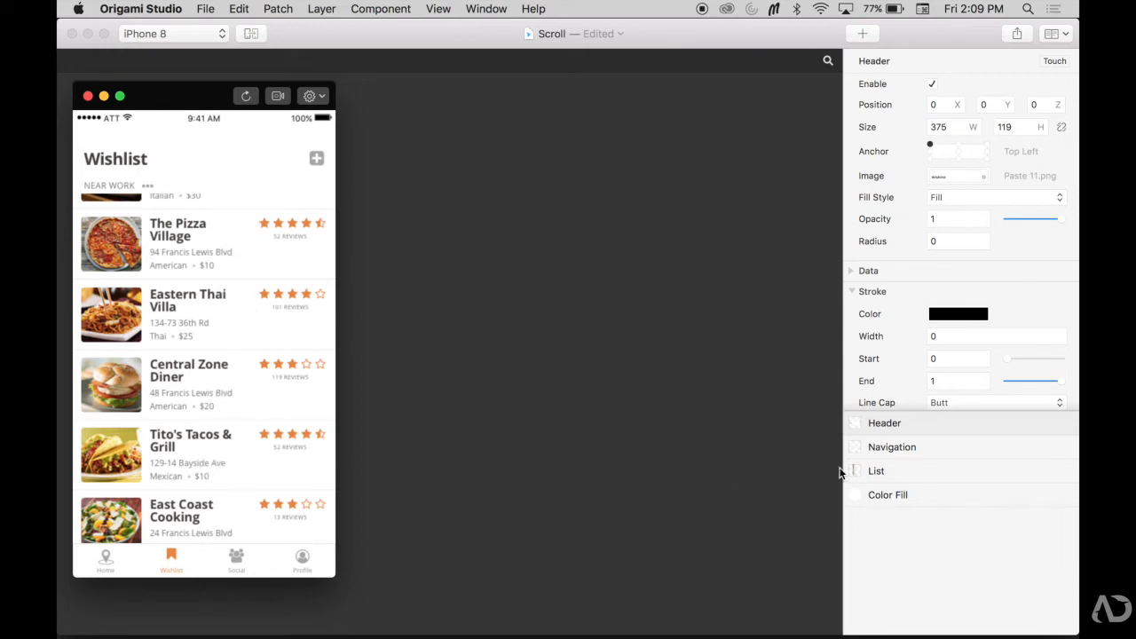
pyautogui.click(877, 471)
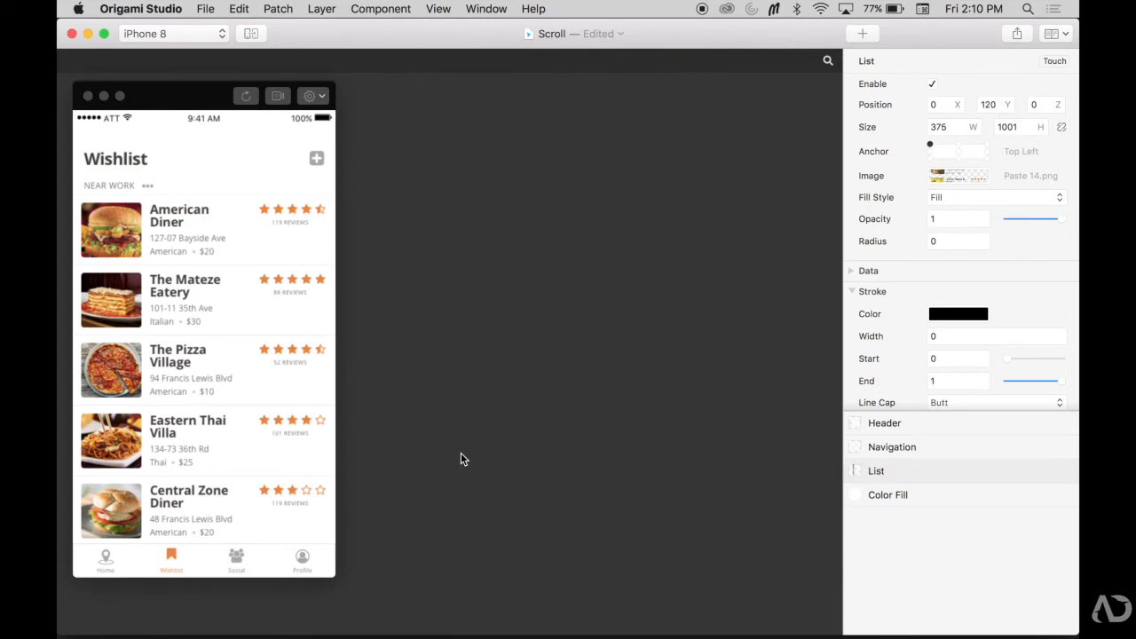
# - Give the List layer a Scroll Y touch interaction so a Scroll patch drives its Position Y
pyautogui.click(877, 471)
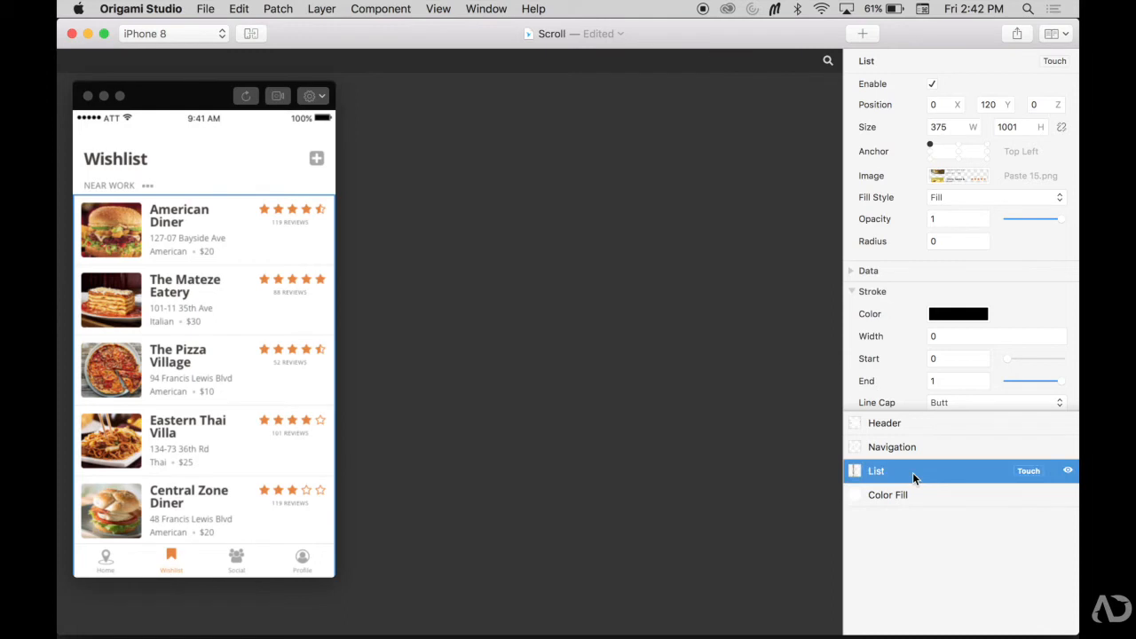
pyautogui.click(1028, 471)
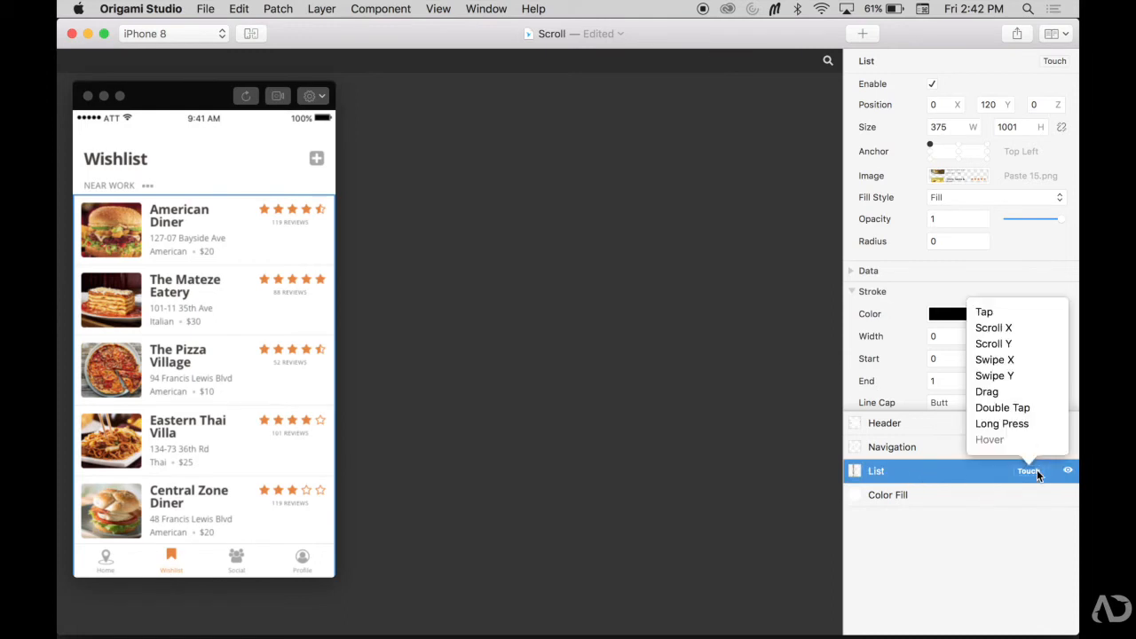
pyautogui.click(994, 344)
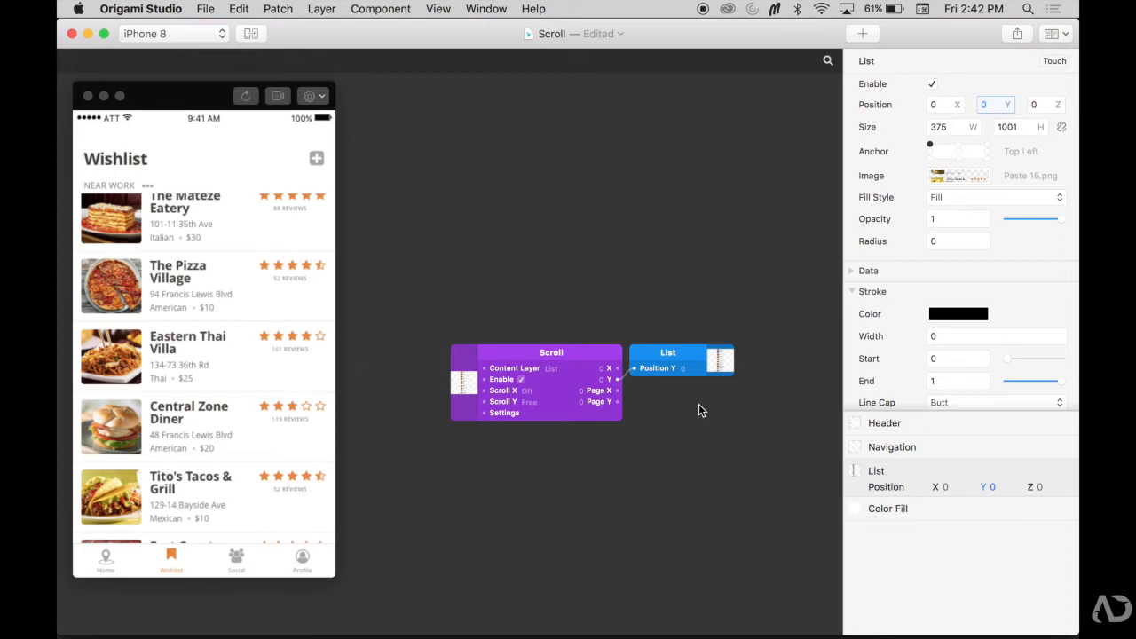
pyautogui.moveTo(702, 407)
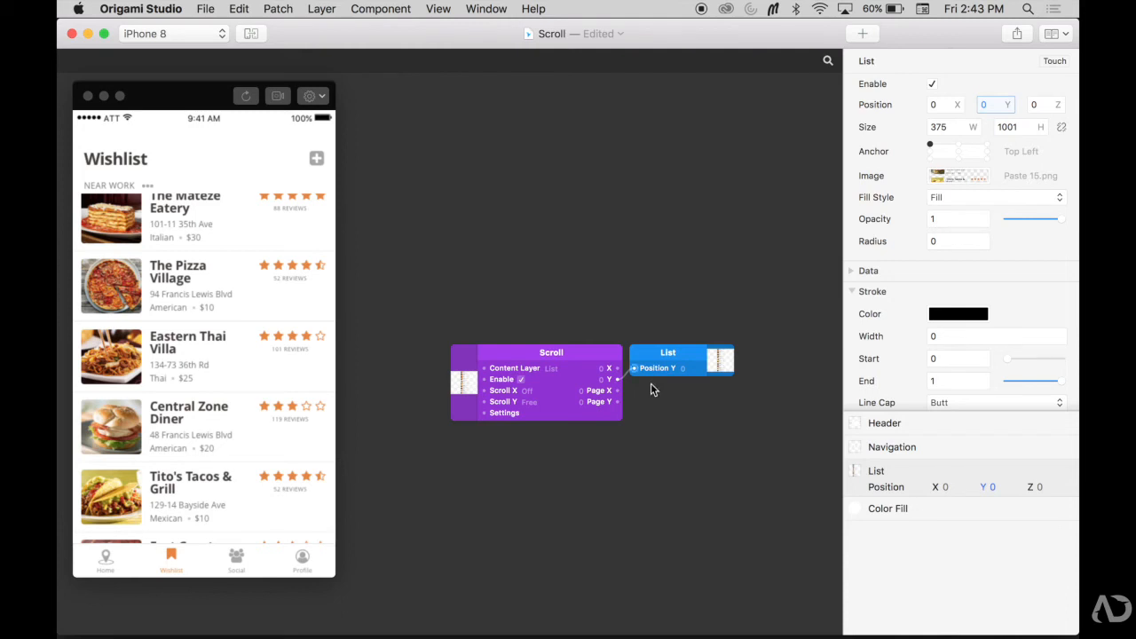
# - Group the List layer (Cmd+G) into a clipping Group and compare the Group's and List's sizes
pyautogui.click(878, 470)
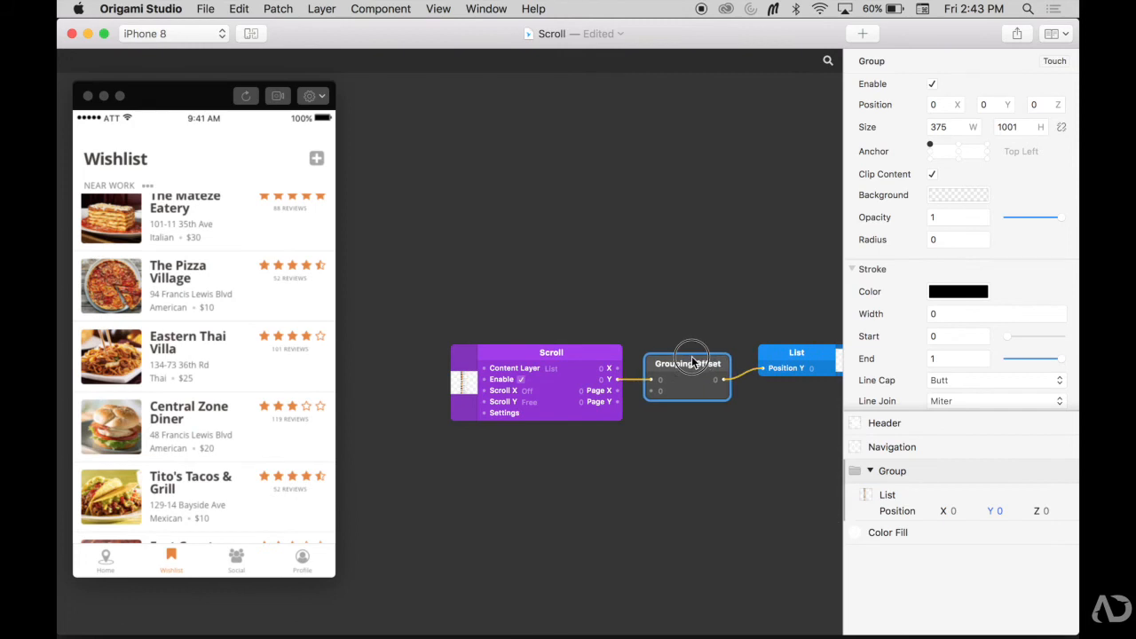
pyautogui.click(888, 494)
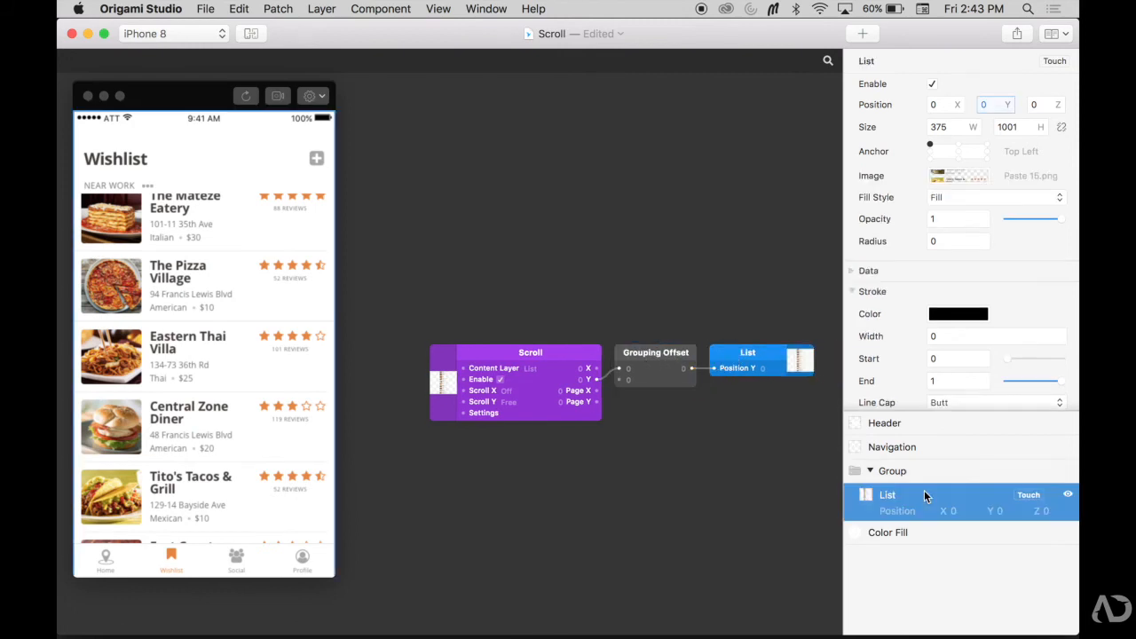
pyautogui.click(893, 471)
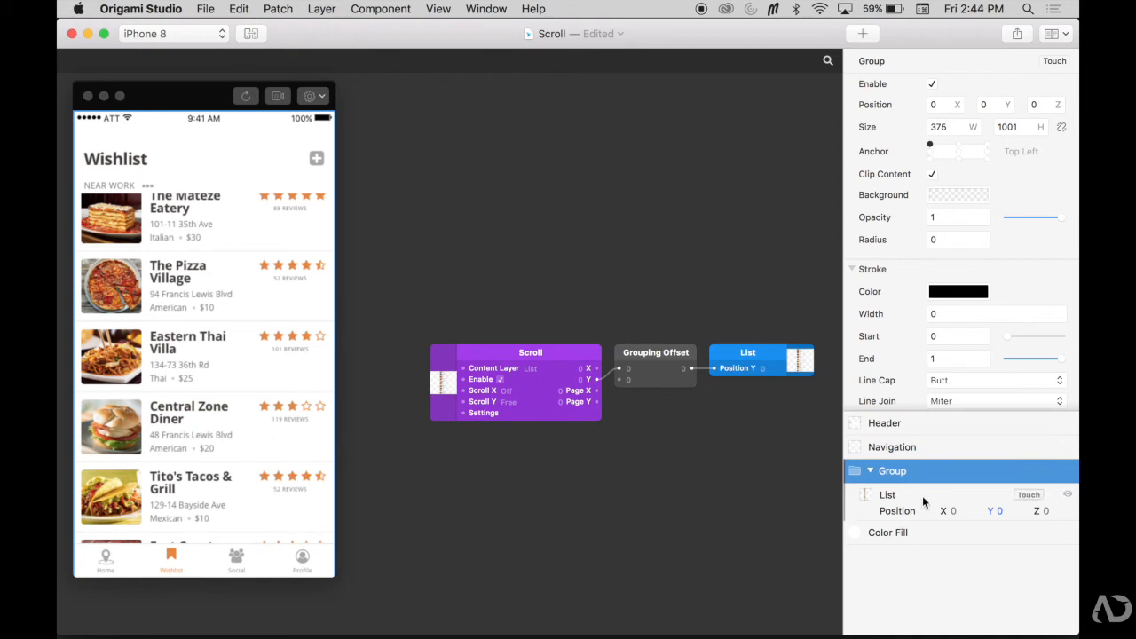
pyautogui.click(888, 494)
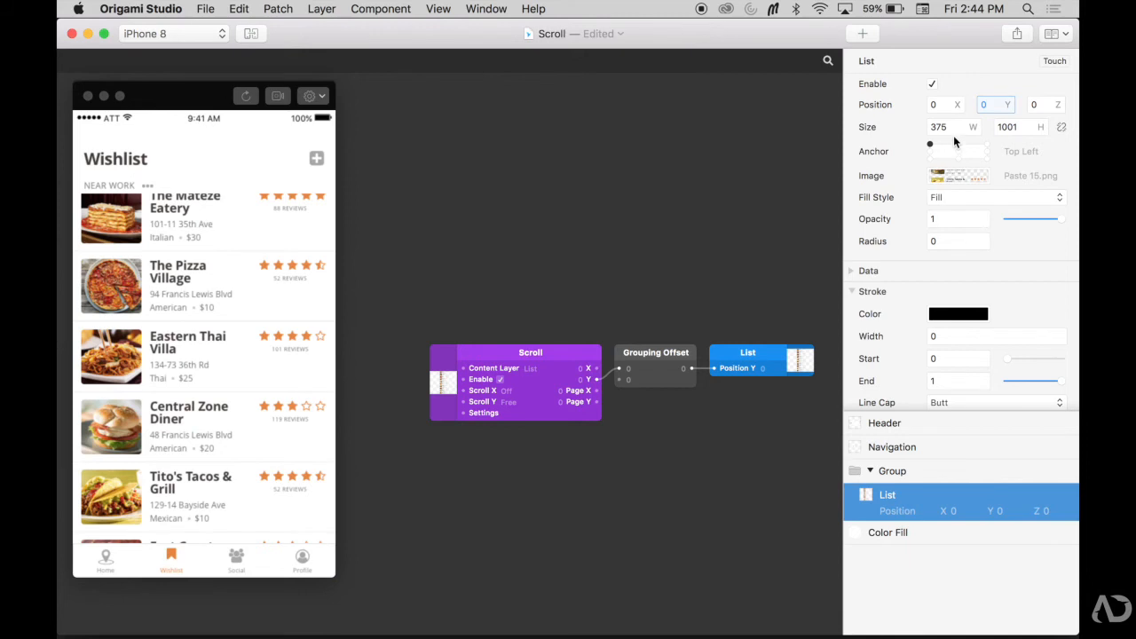
pyautogui.moveTo(1016, 142)
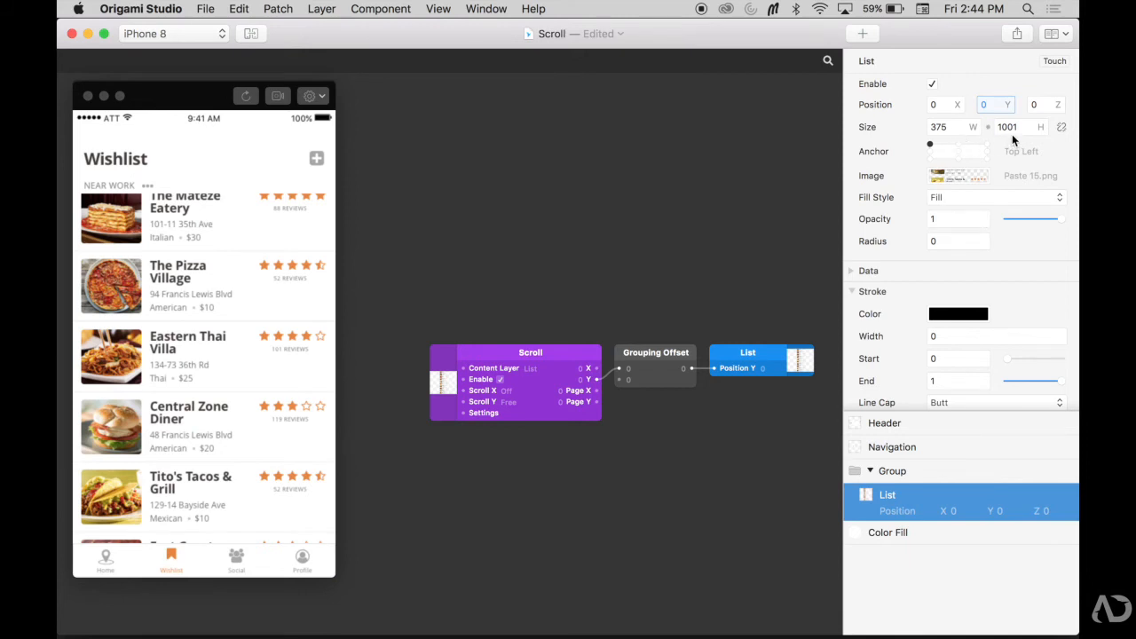
pyautogui.click(891, 470)
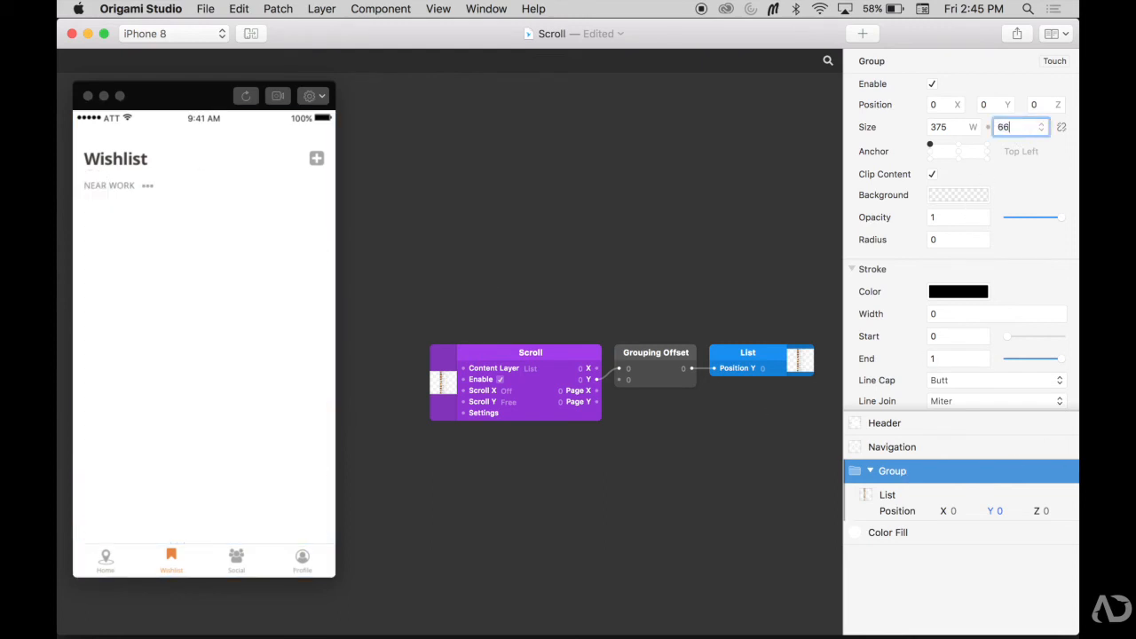
pyautogui.write('667-12')
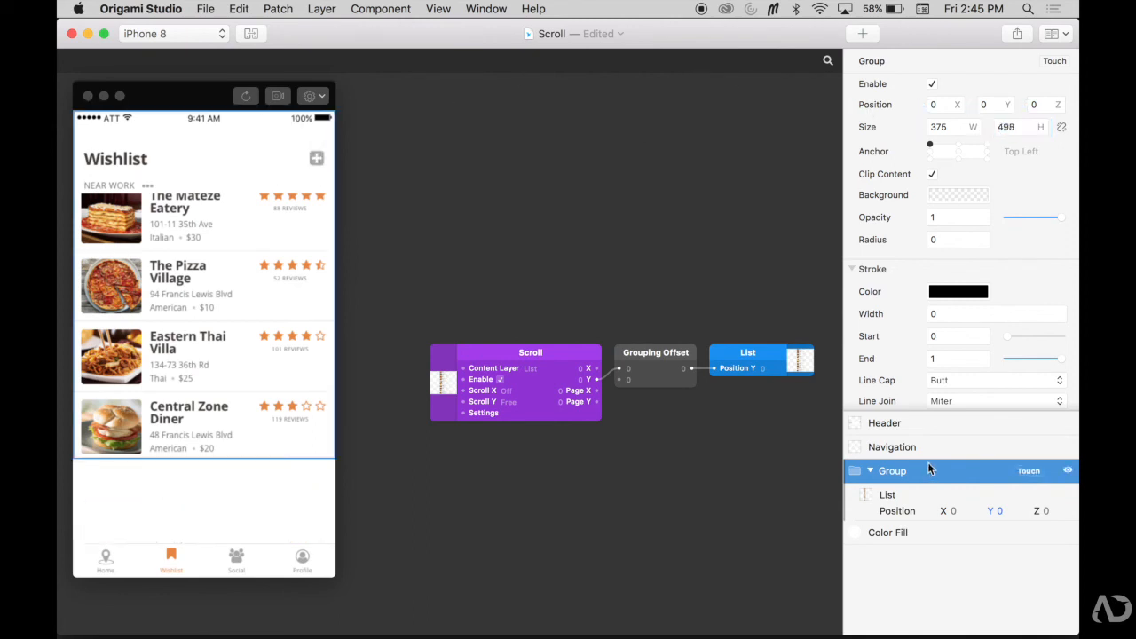
pyautogui.click(892, 448)
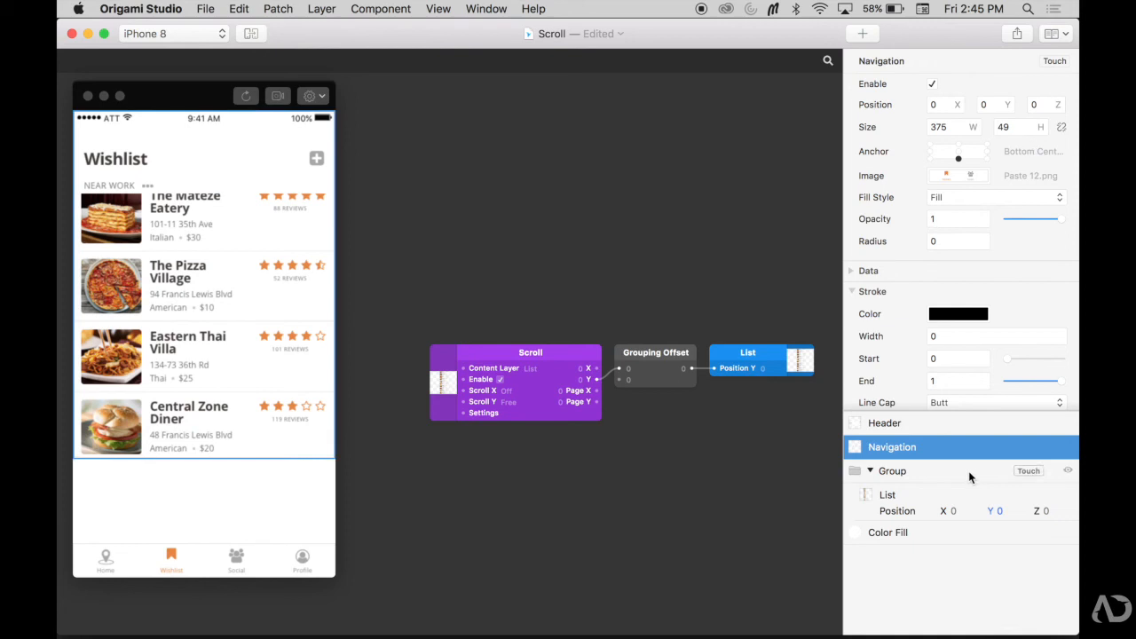
pyautogui.click(892, 470)
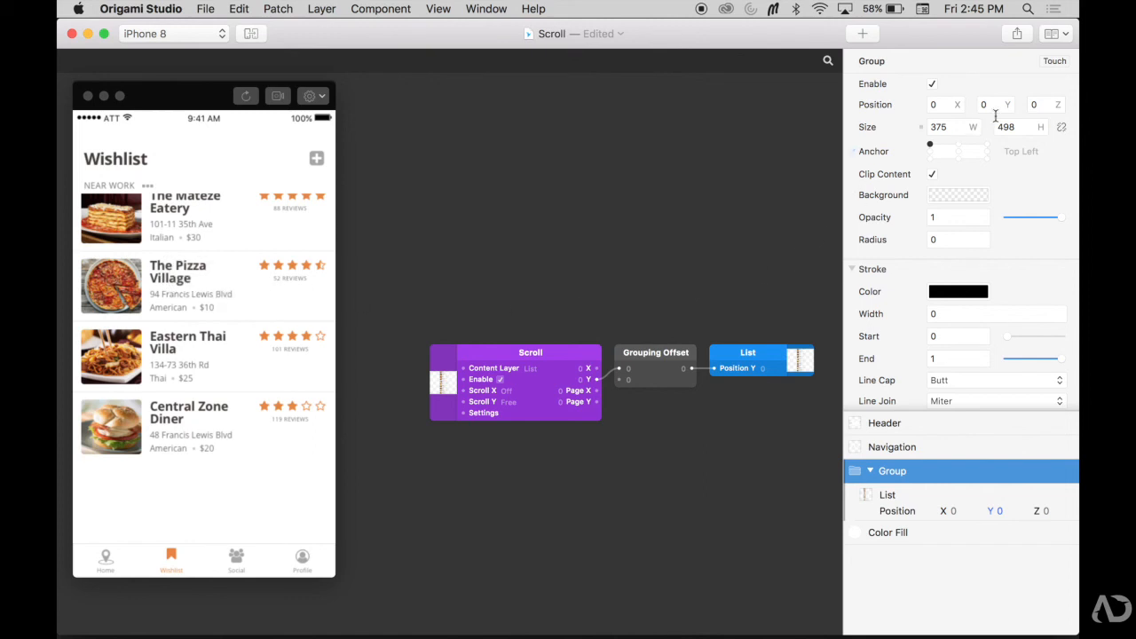
# - Set the Group Position Y to 120 and scroll the preview to test the clipped list
pyautogui.click(983, 103)
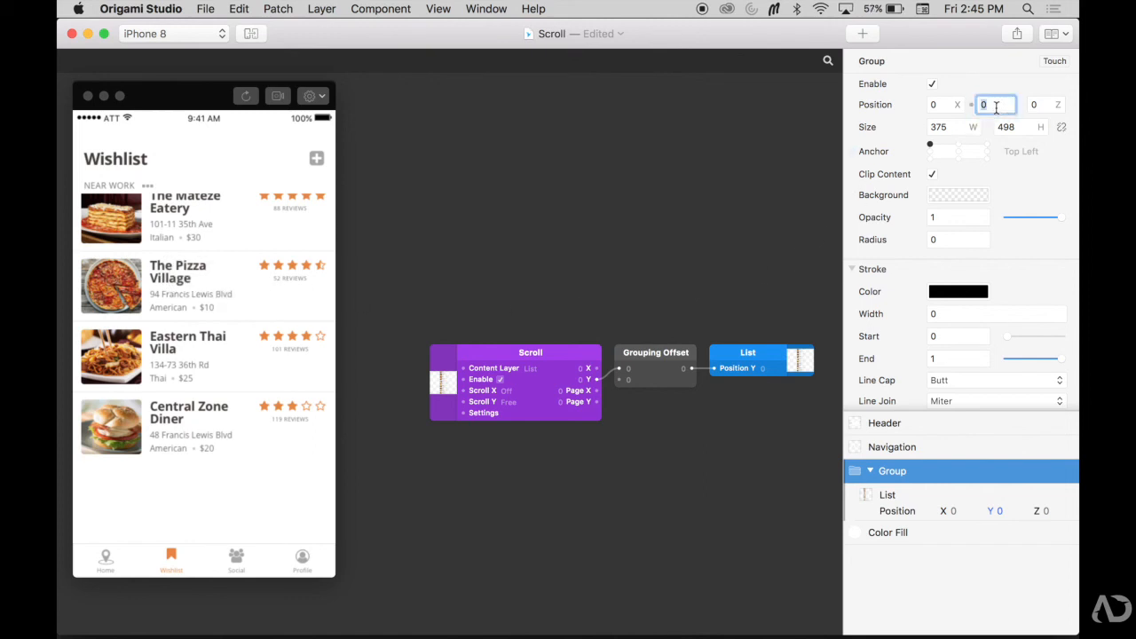
pyautogui.write('120')
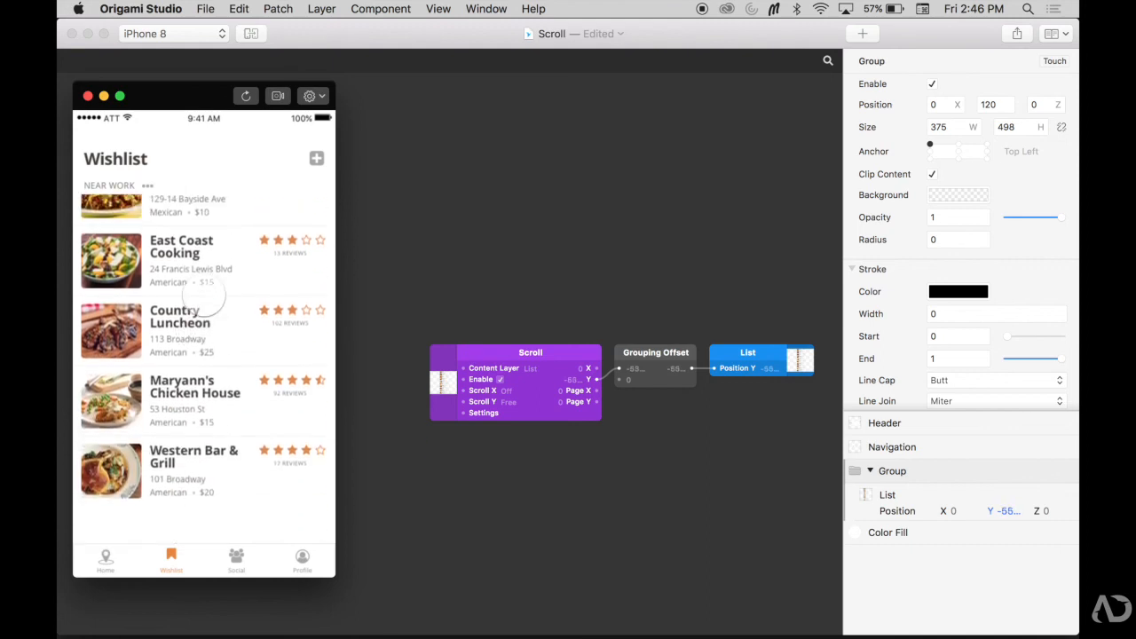
pyautogui.scroll(-3)
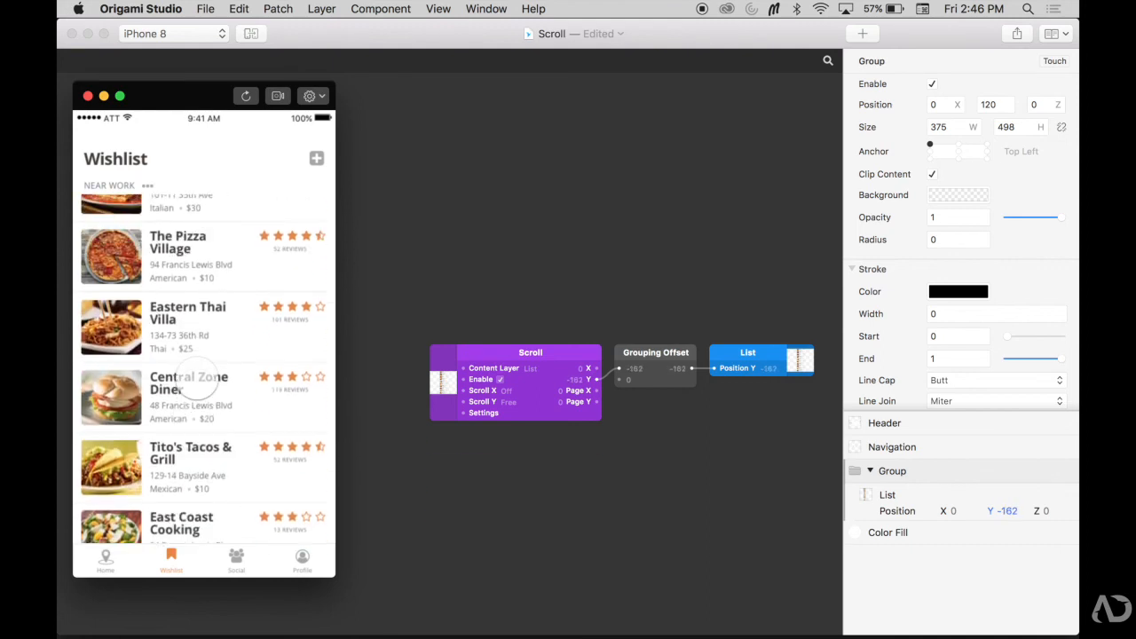